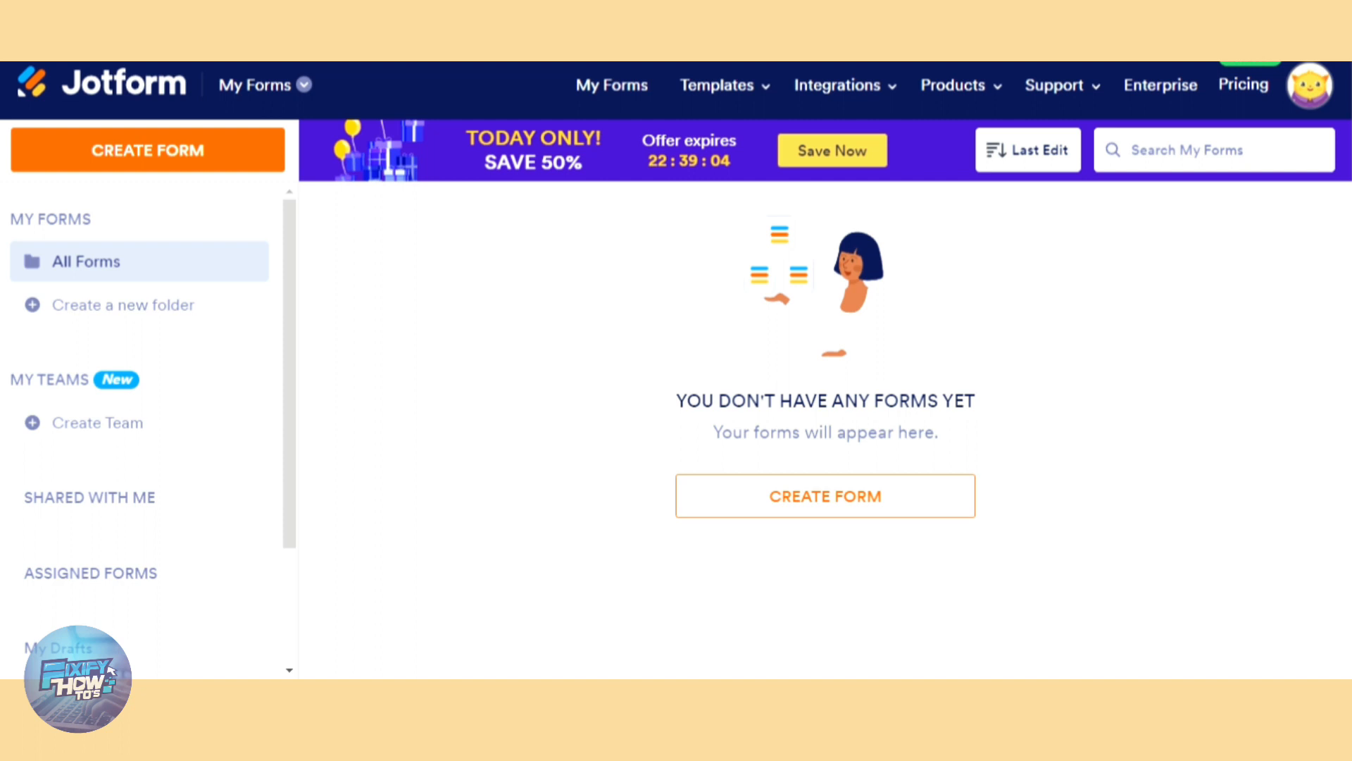
mouse_move(897, 536)
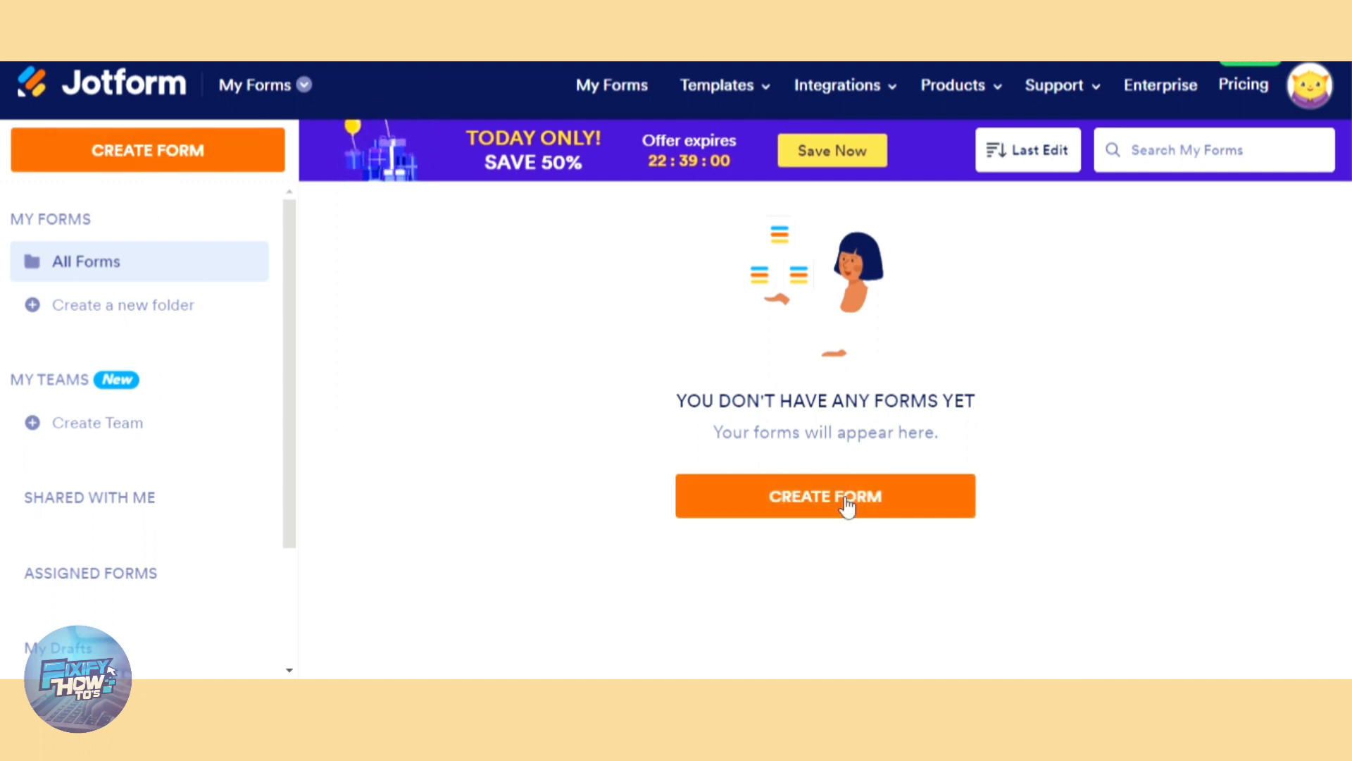
Step: Start creating a new form from the Jotform dashboard
left_click(824, 496)
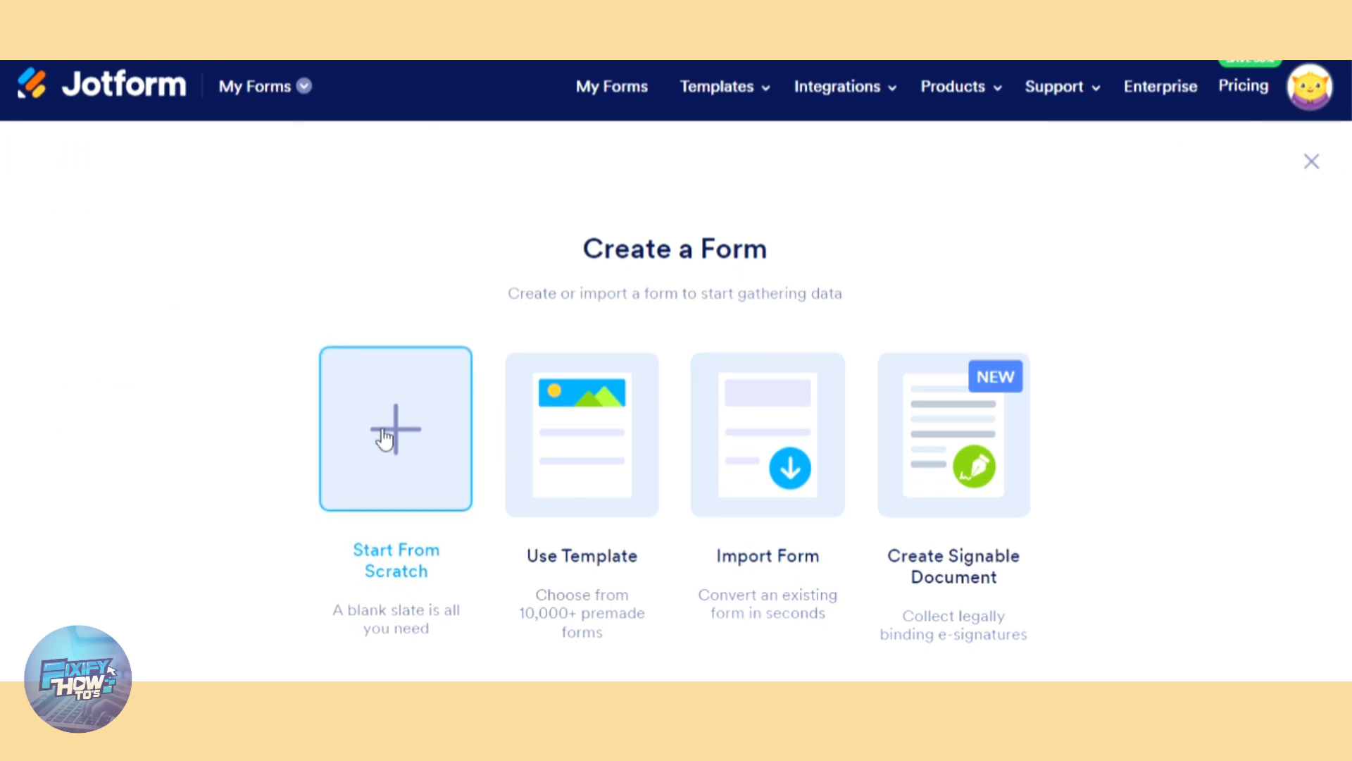
mouse_move(383, 433)
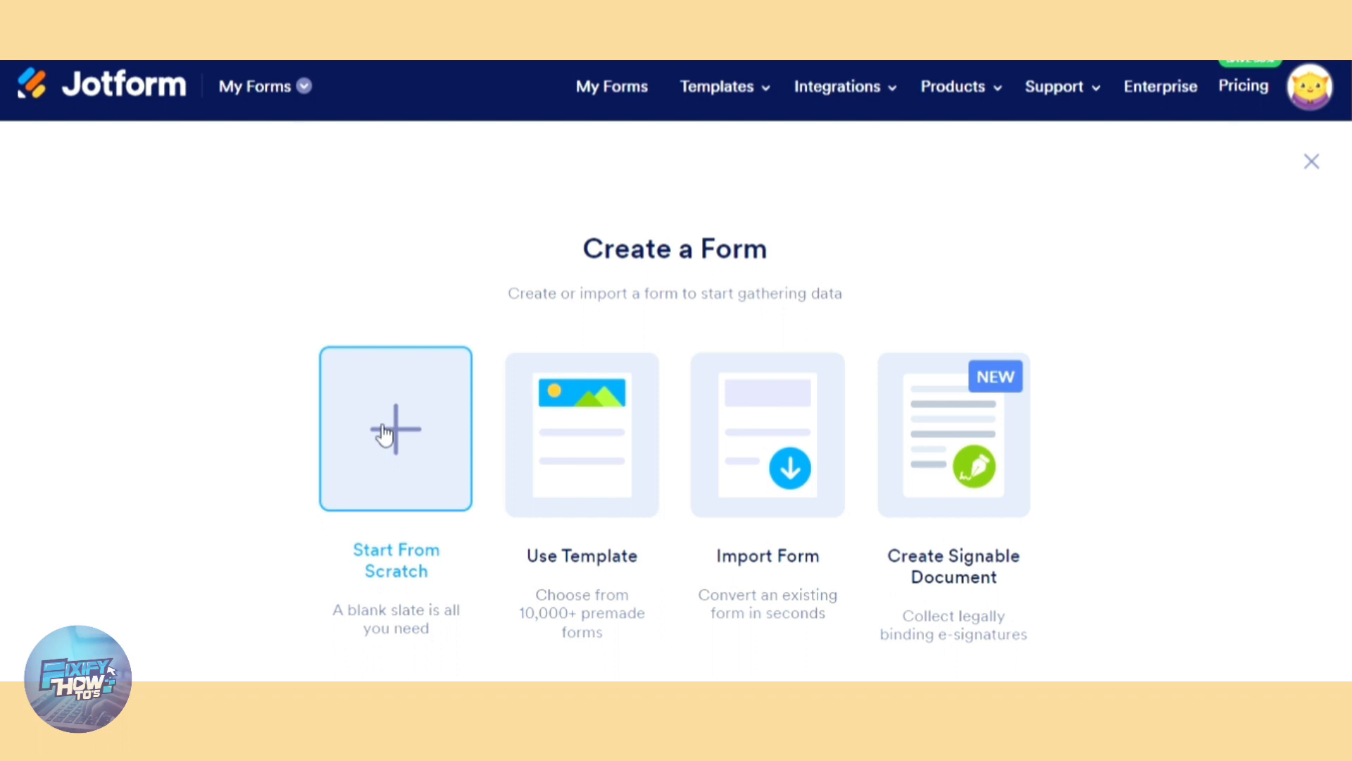
mouse_move(582, 428)
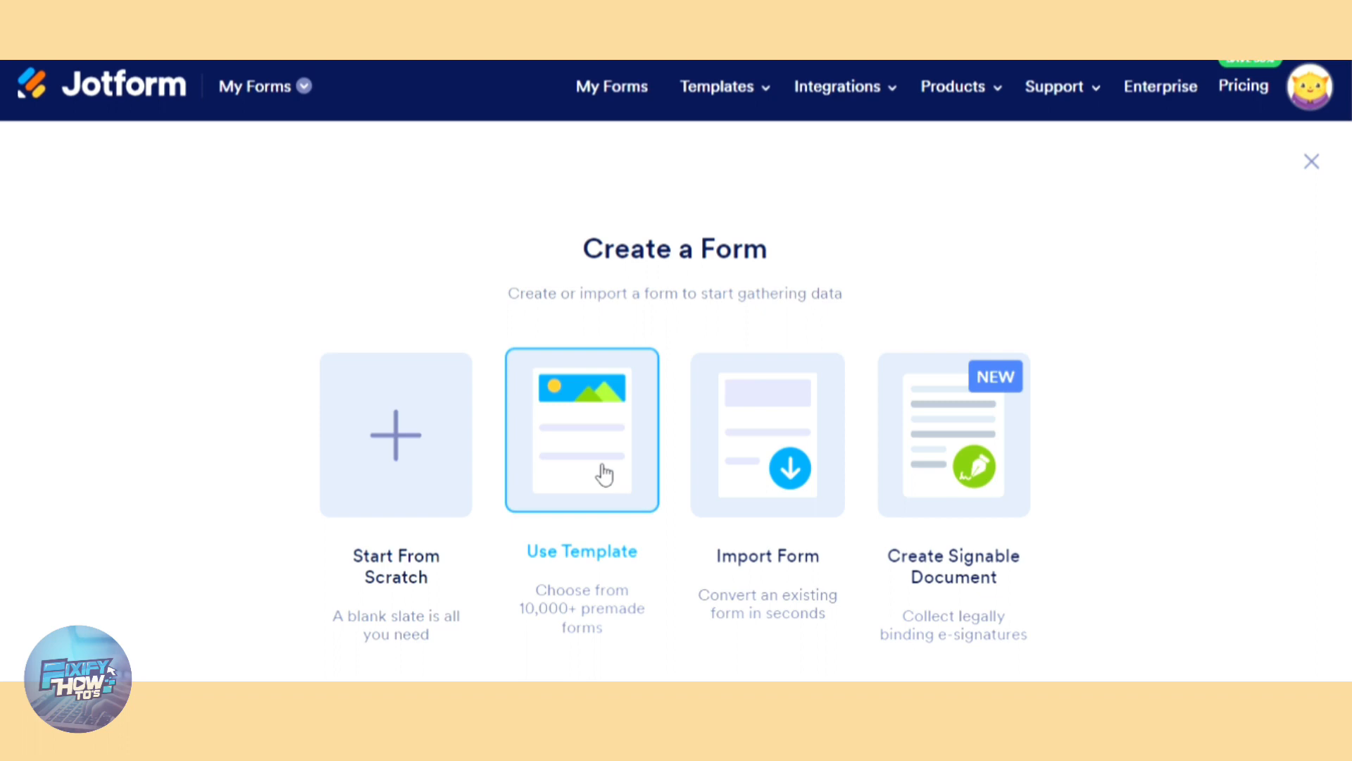
left_click(582, 430)
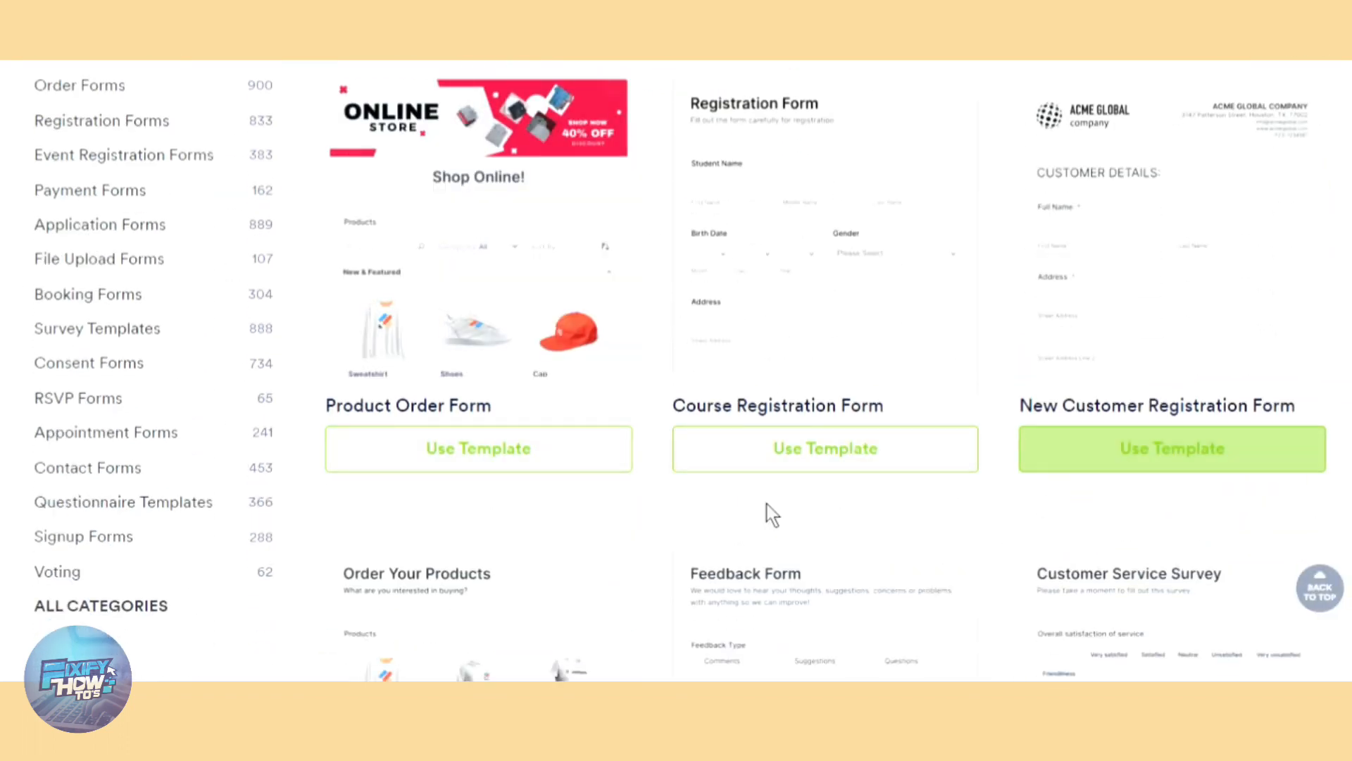
scroll("down", 3)
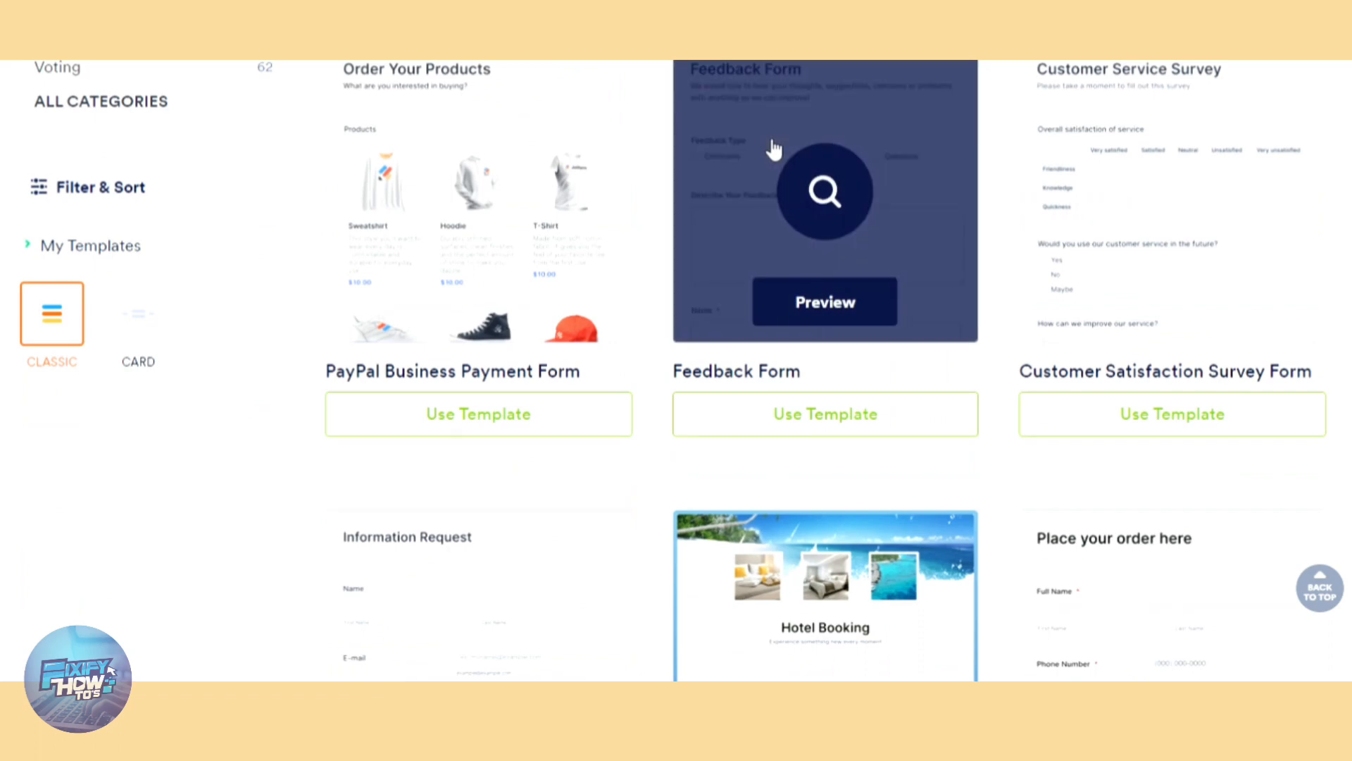
left_click(824, 302)
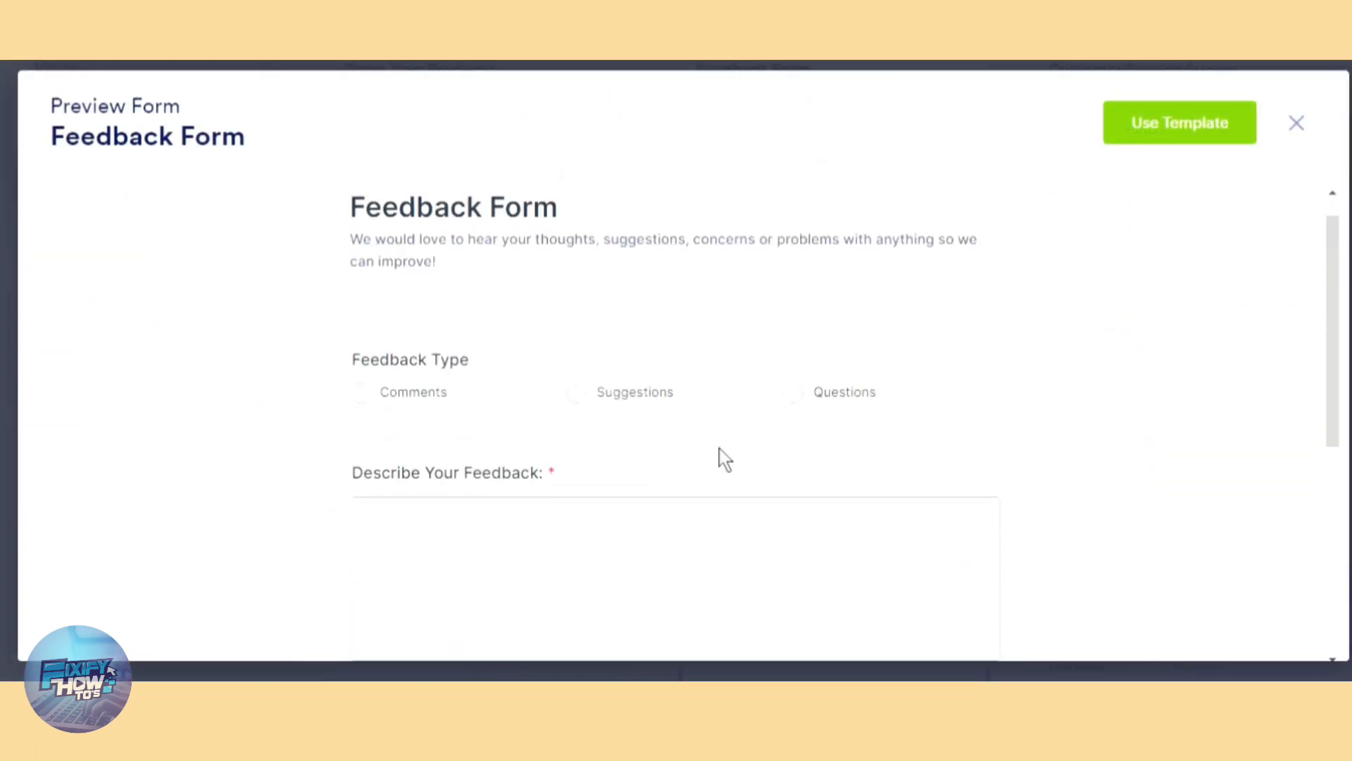
left_click(1296, 122)
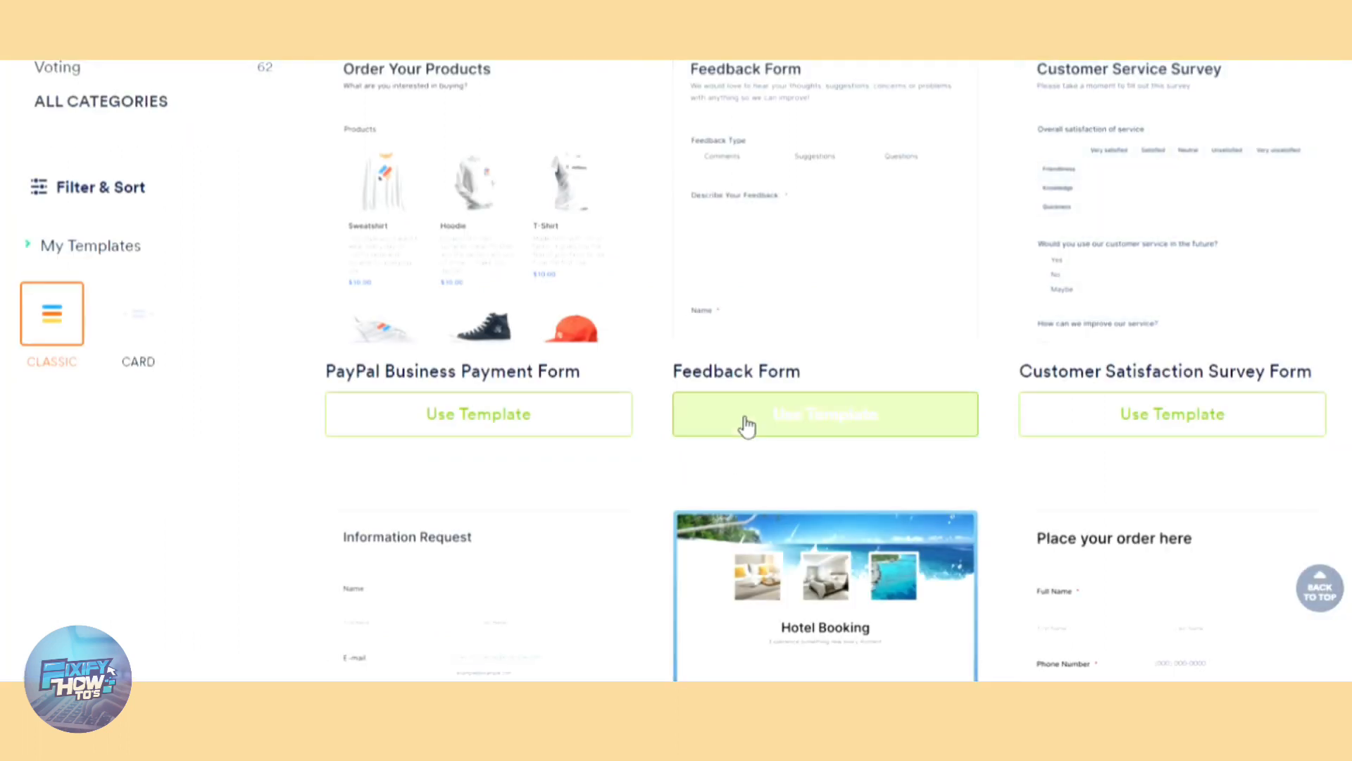
scroll("down", 3)
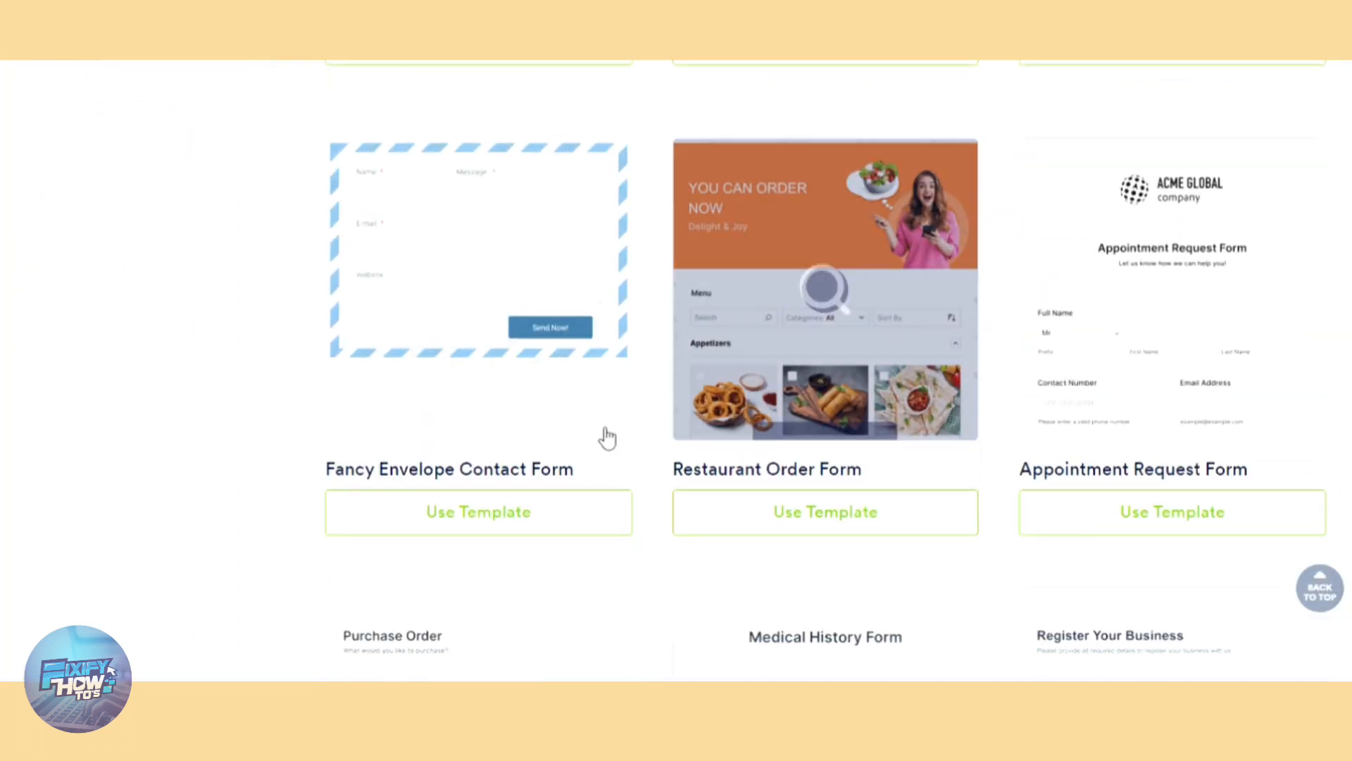
scroll("down", 3)
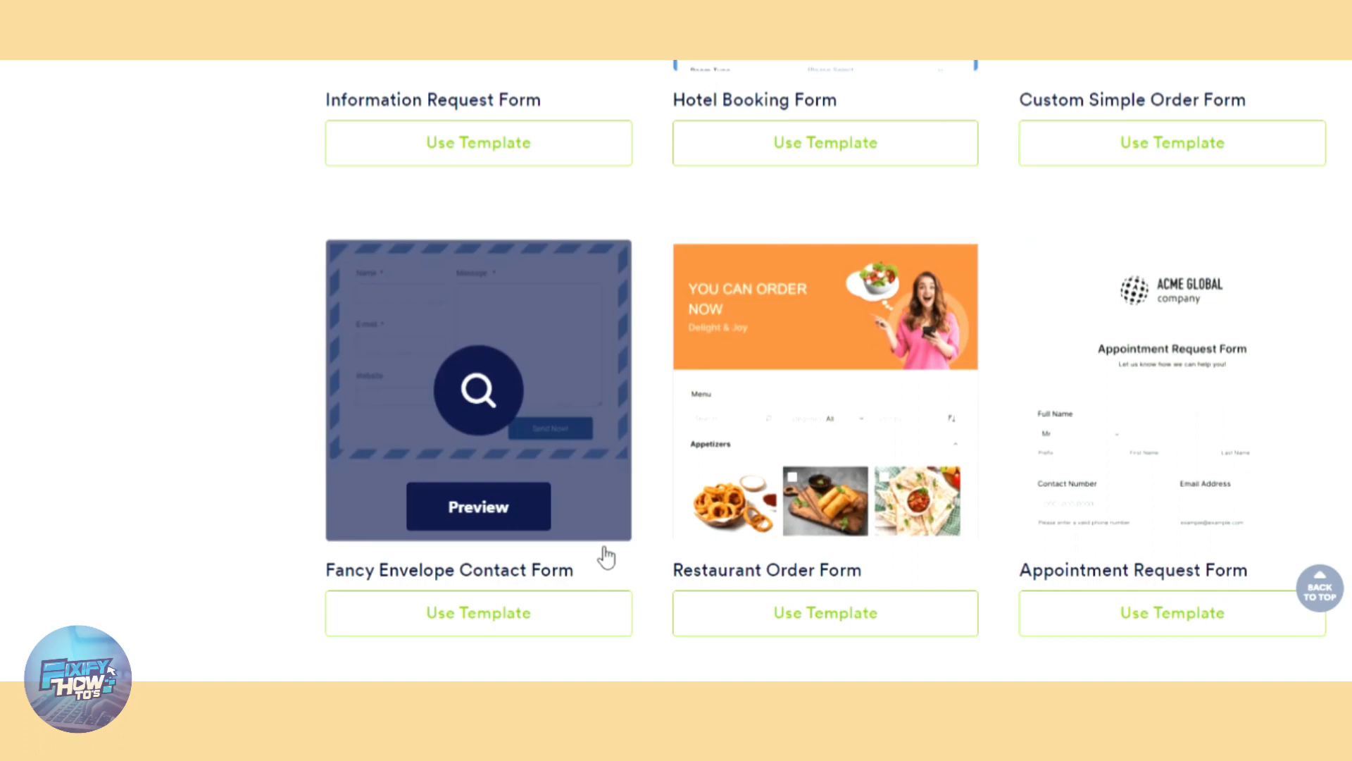
scroll("up", 3)
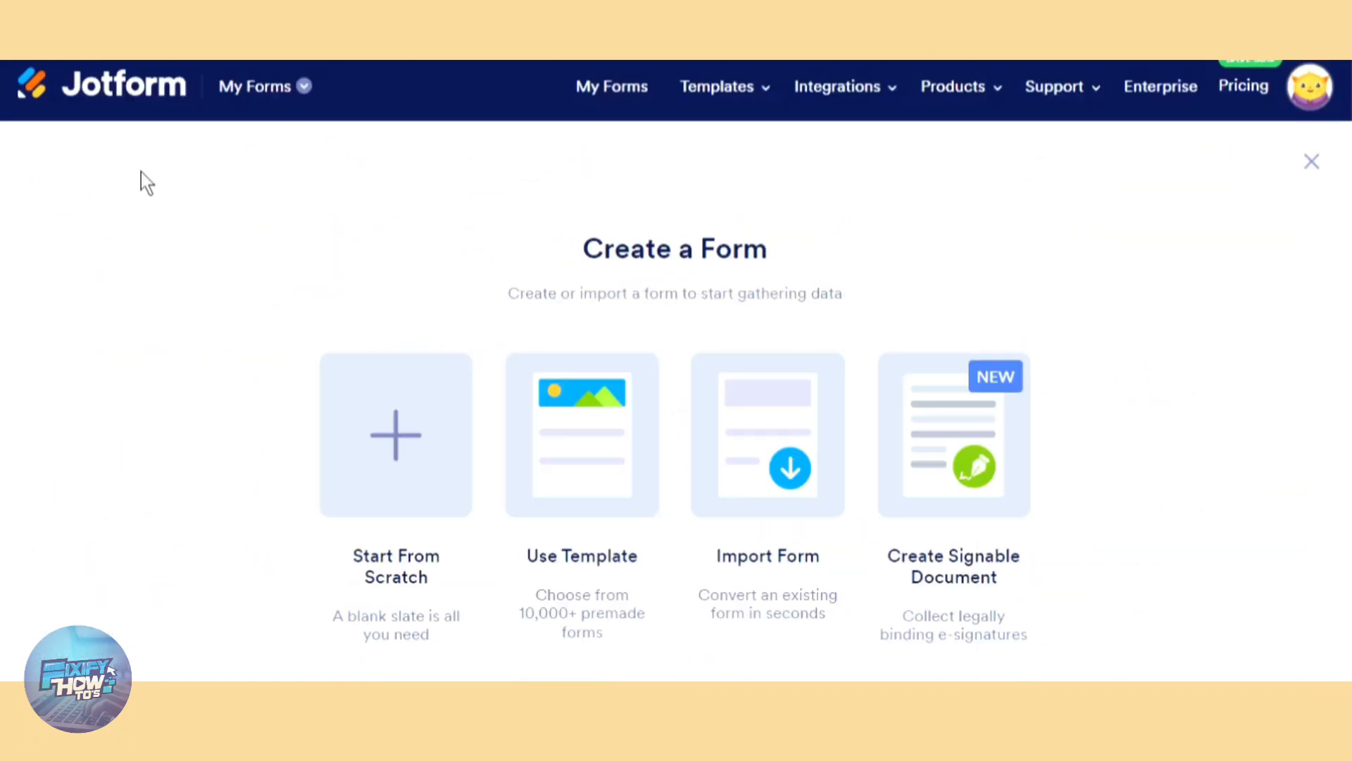
Step: Start from scratch and choose the Classic Form layout for the new blank form
left_click(395, 435)
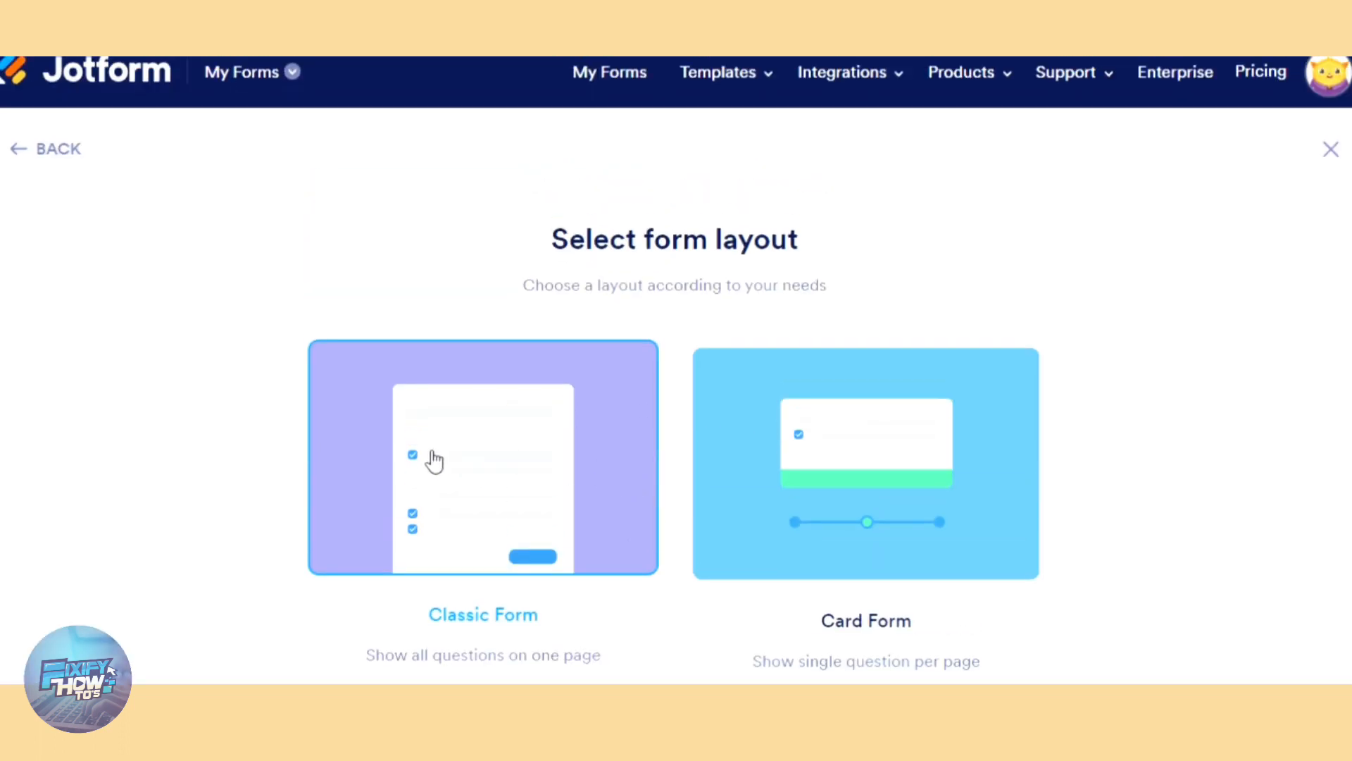
scroll("down", 3)
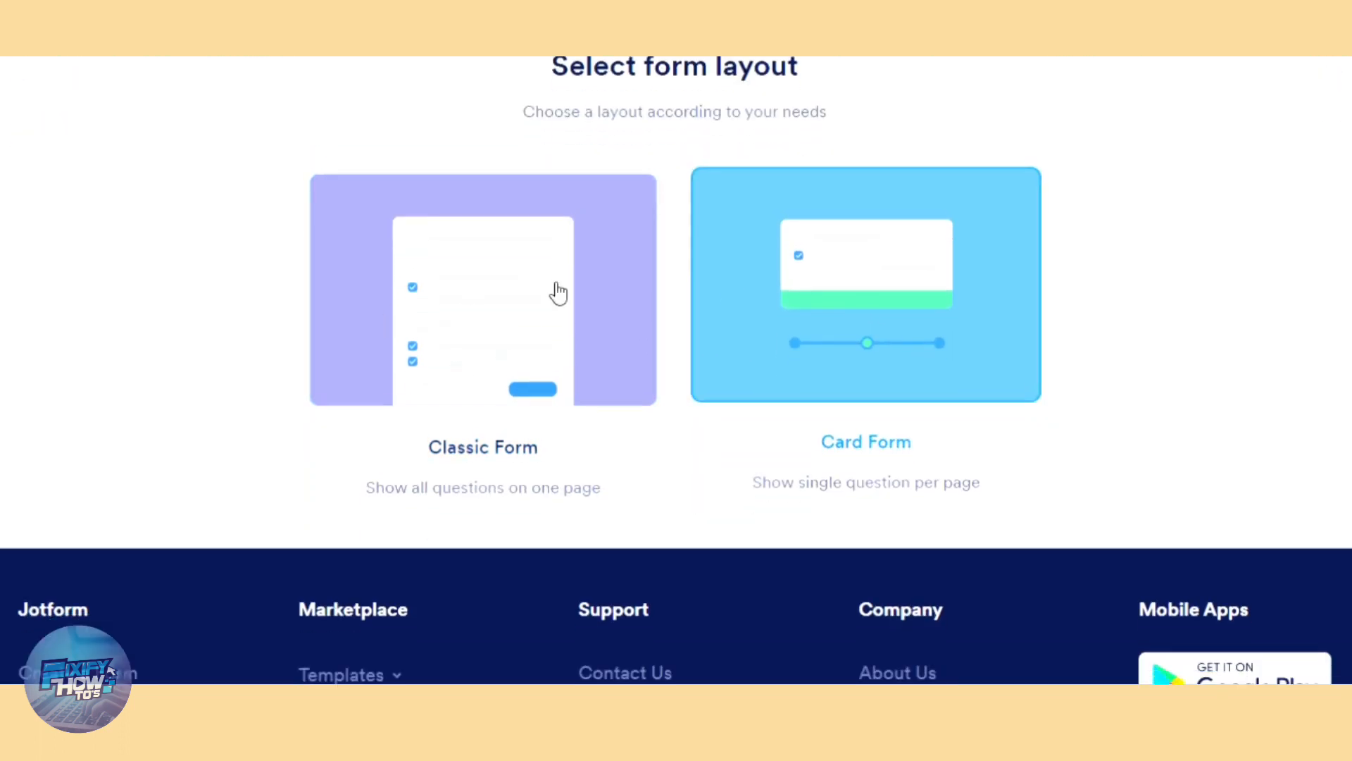
left_click(484, 289)
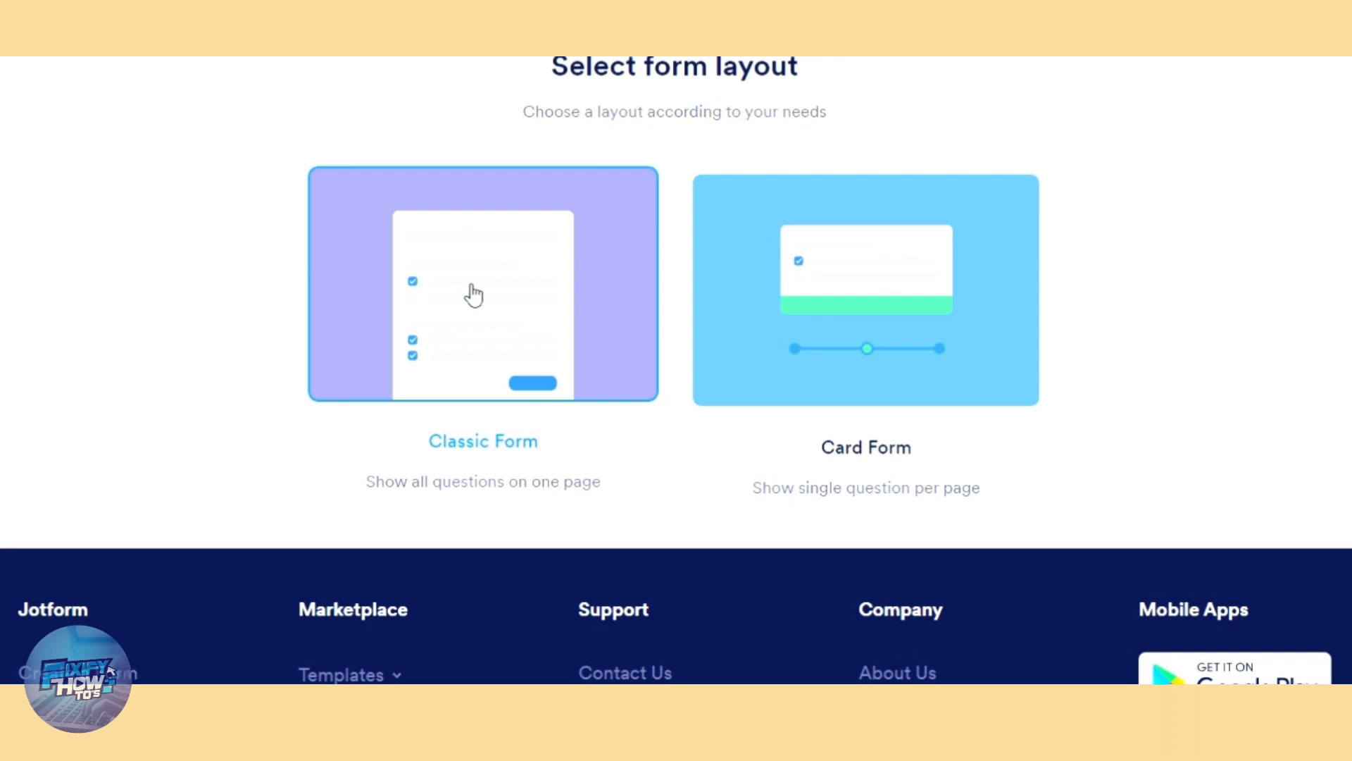
left_click(482, 285)
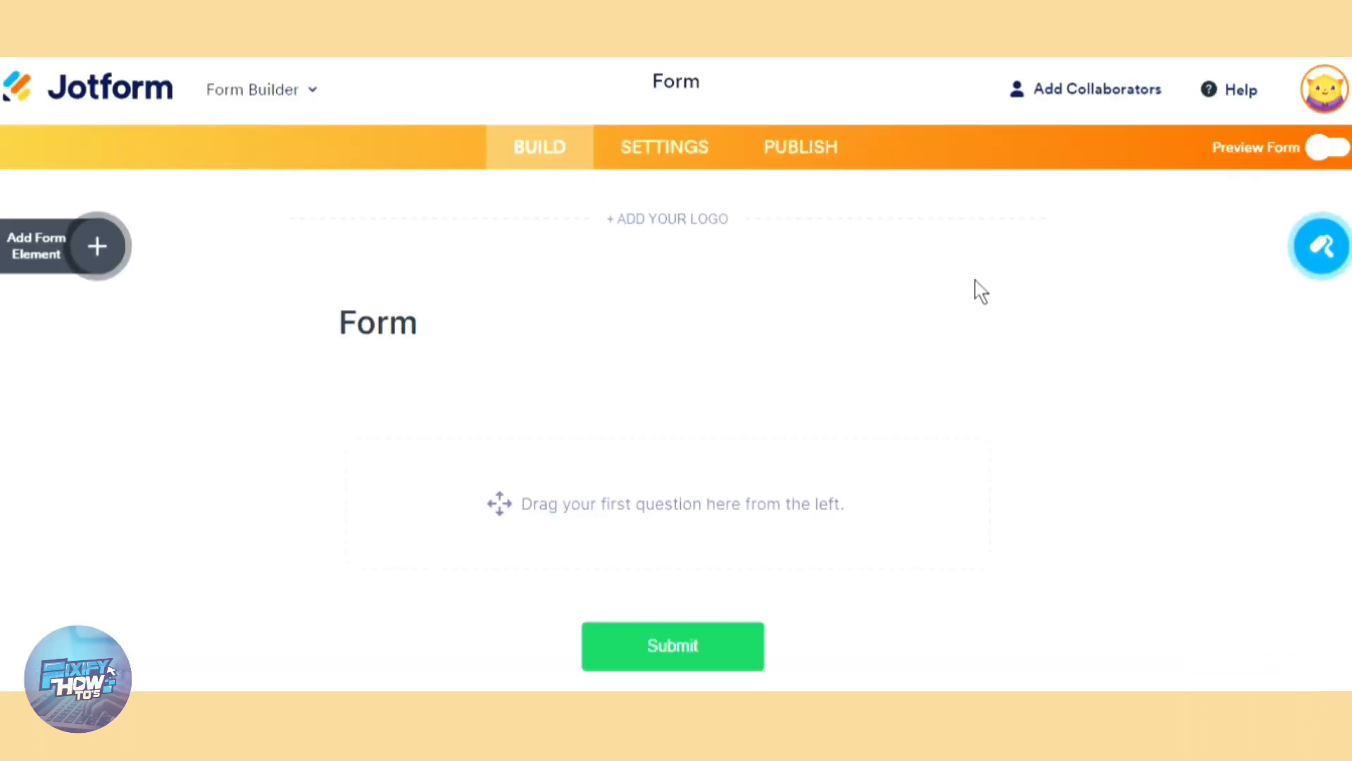
Step: Add a Phone Number field between the Name and Email fields from Form Elements
scroll("down", 3)
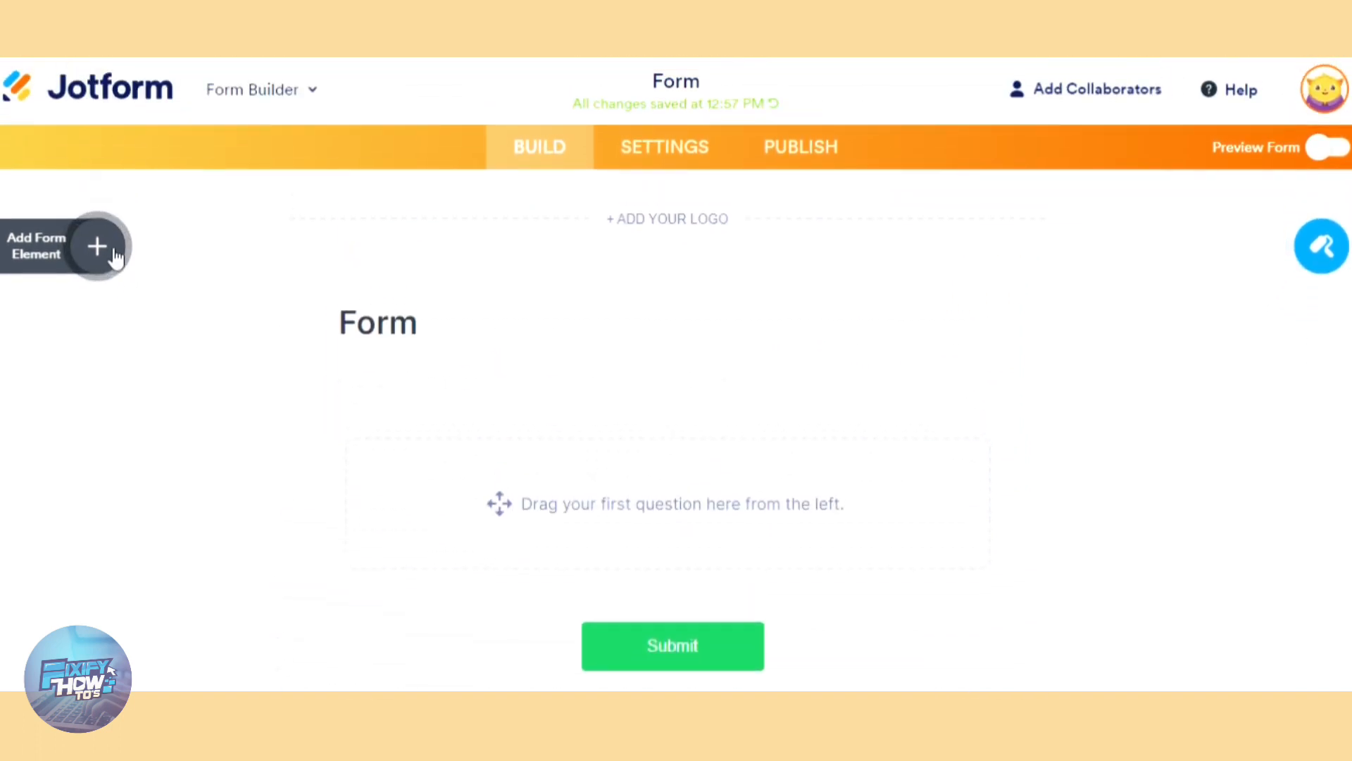
left_click(97, 245)
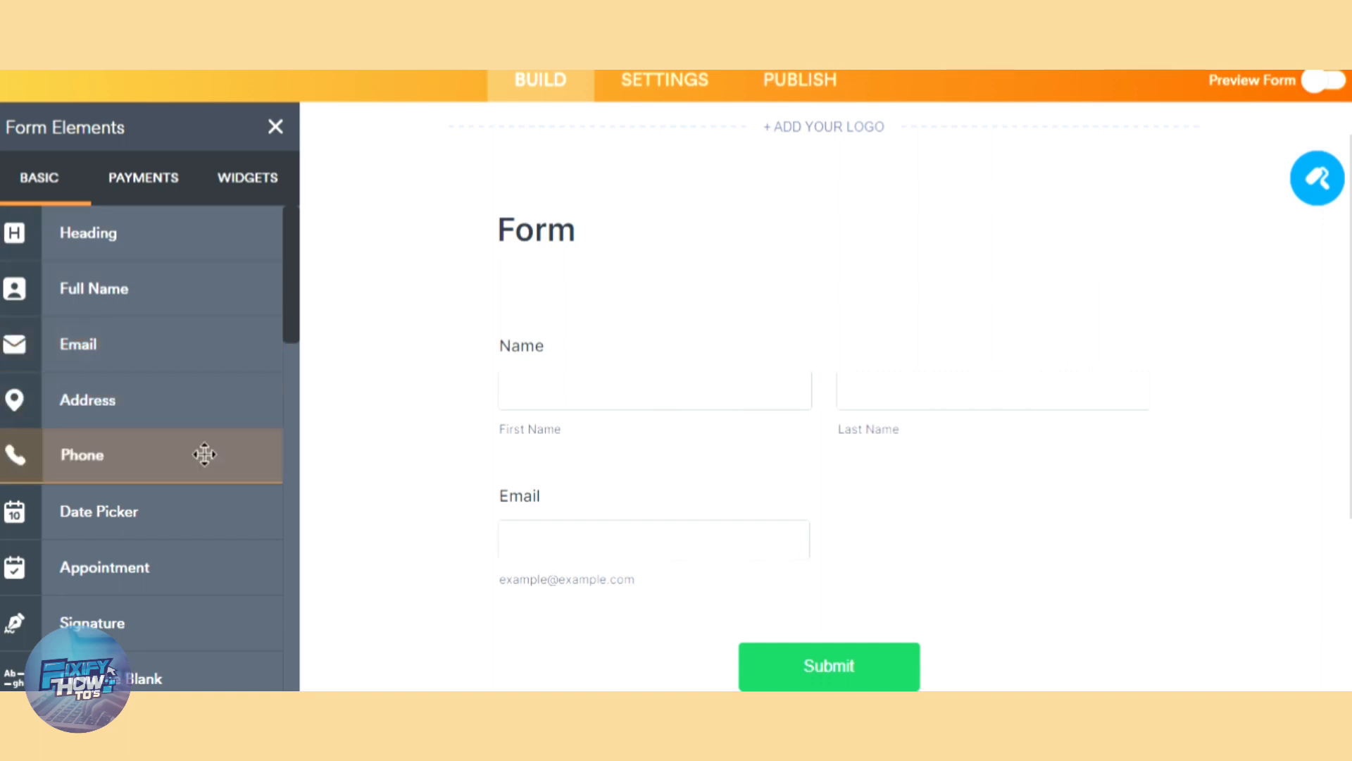
left_click_drag(206, 455, 772, 204)
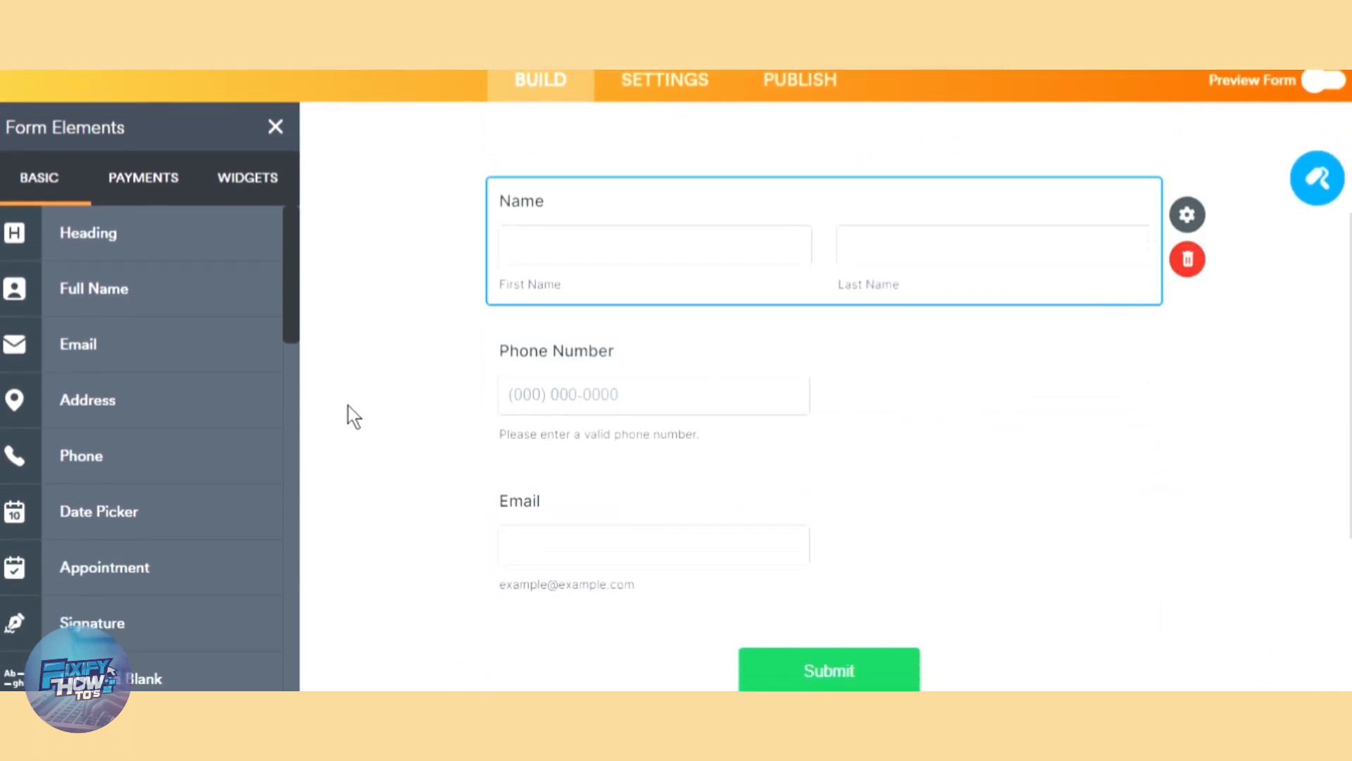
Step: Mark the Name, Phone Number and Email fields as required
left_click(1186, 215)
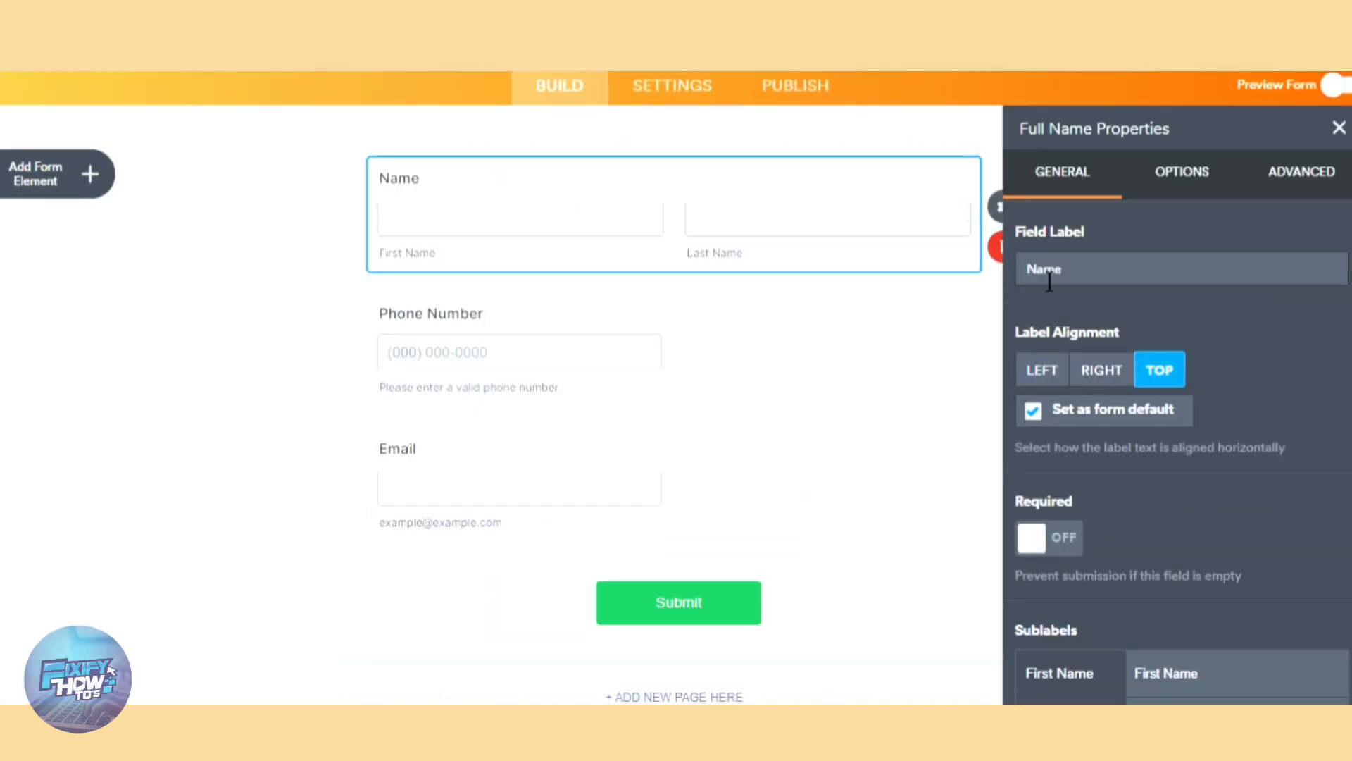
left_click(1048, 536)
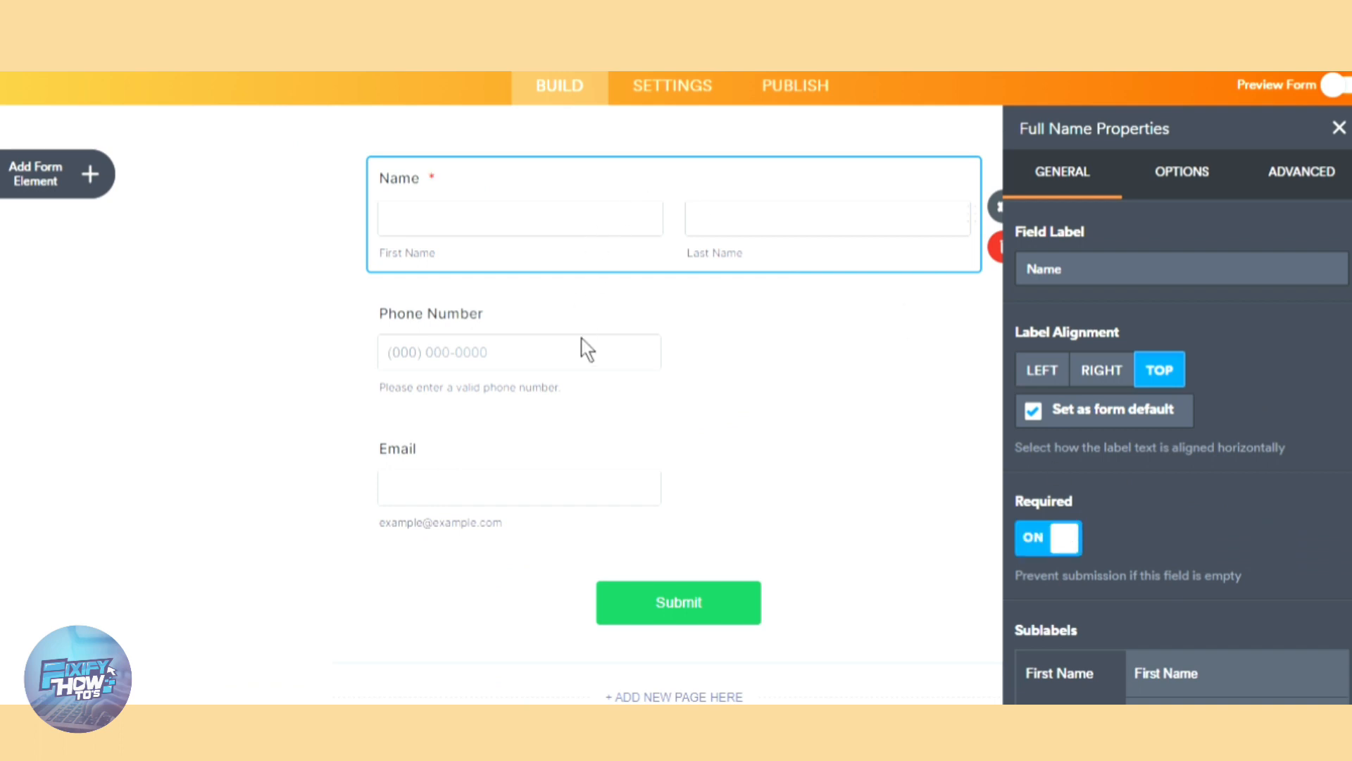
left_click(517, 351)
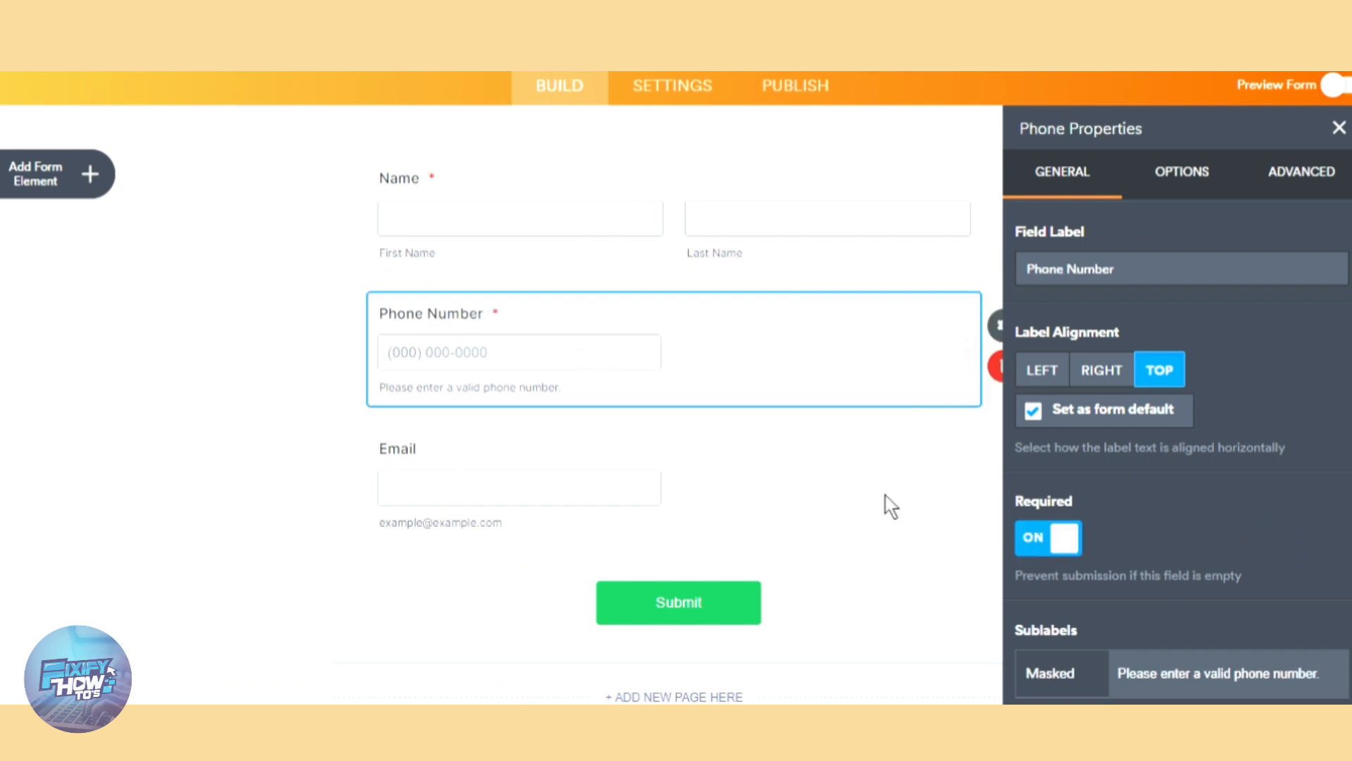
left_click(517, 483)
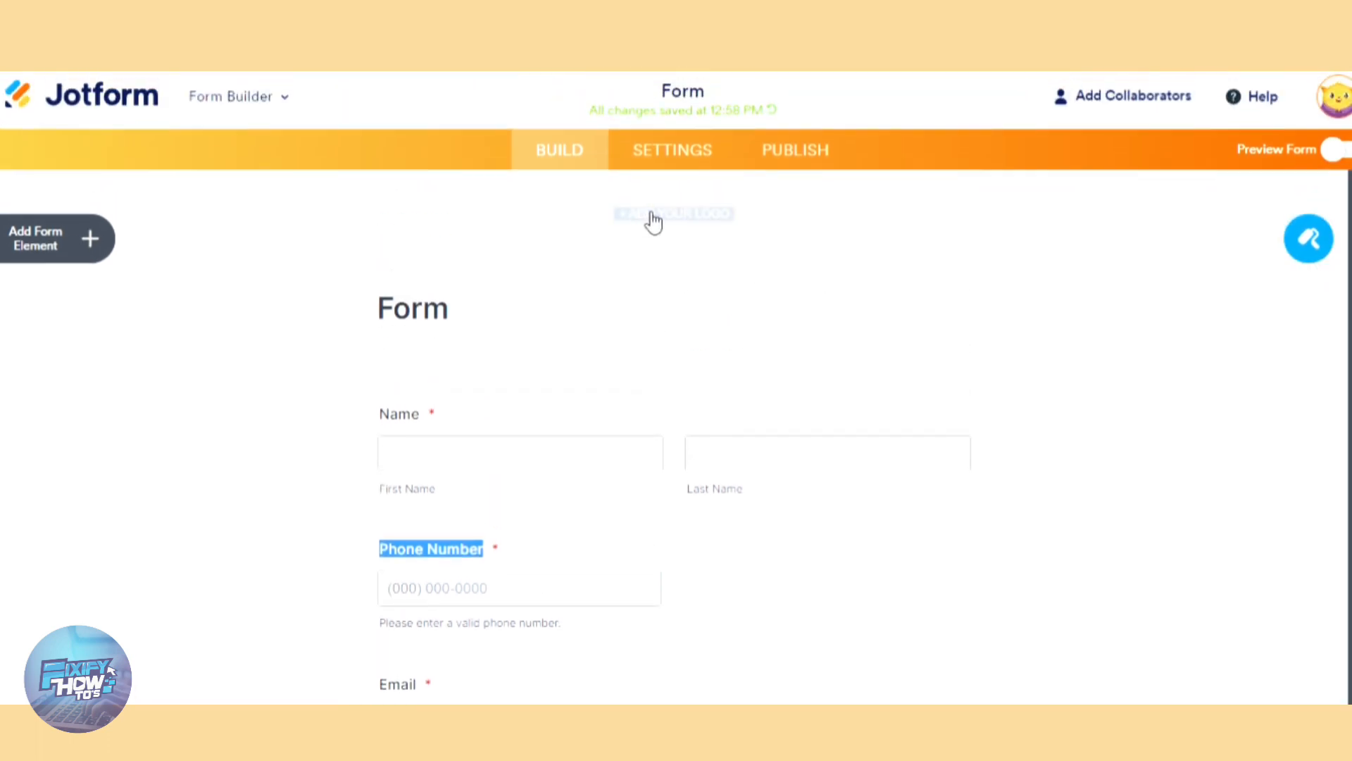
Step: Rename the form heading to 'Opt-in Form' and go to the form's settings
left_click(673, 214)
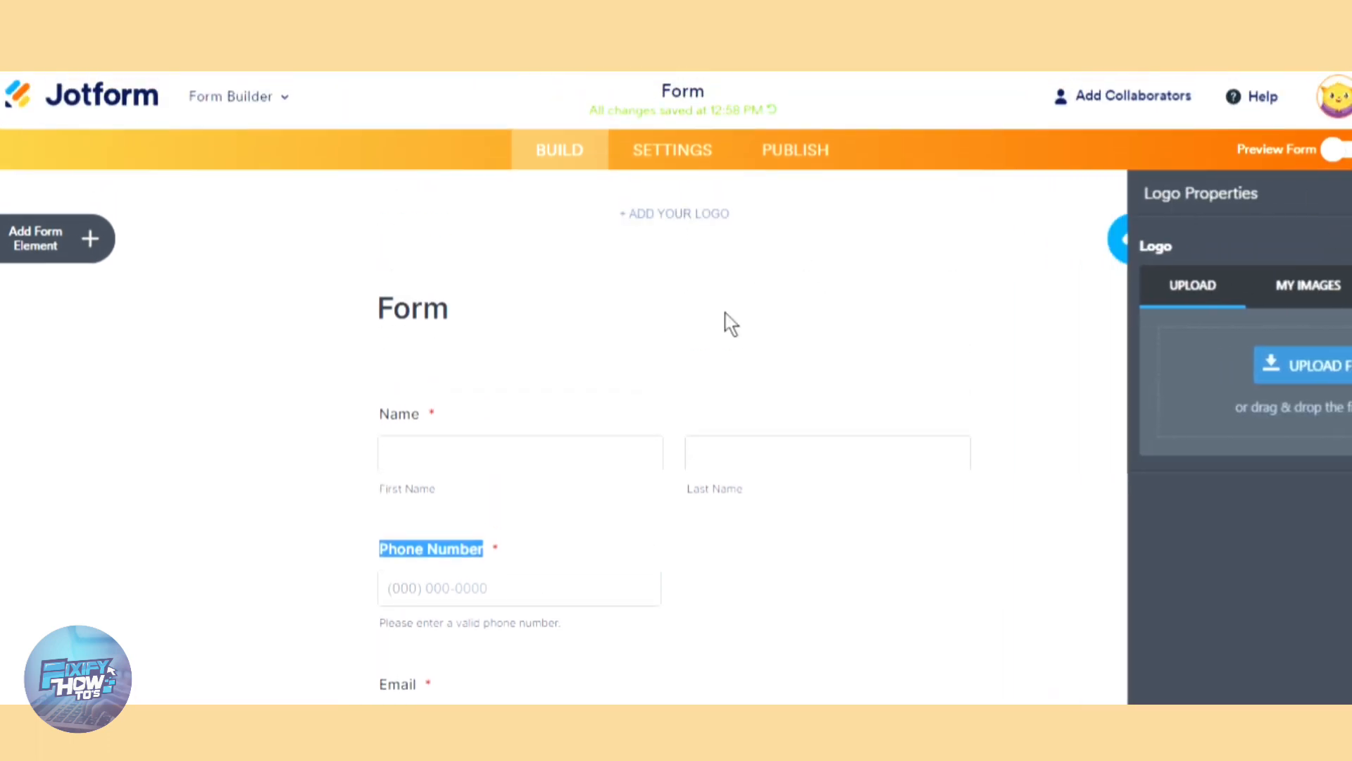
left_click(413, 308)
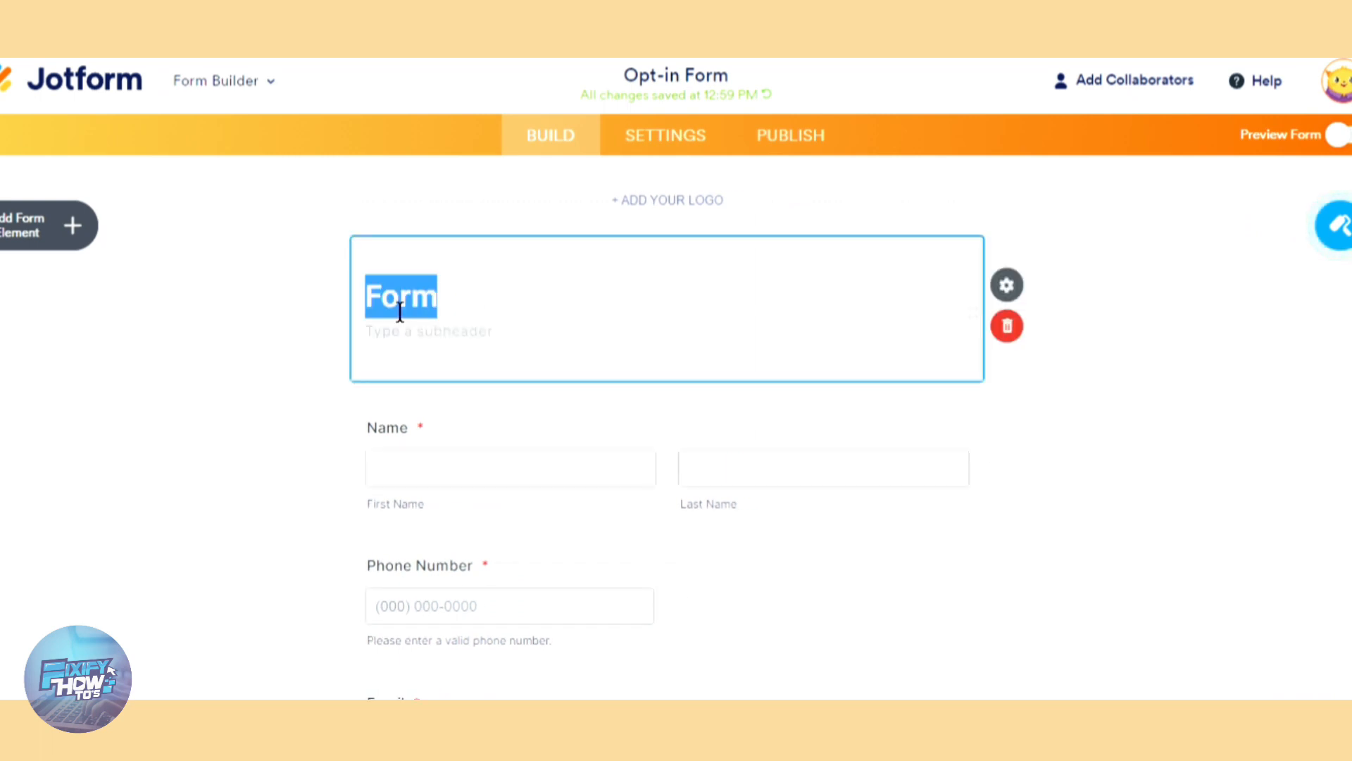
type("Op")
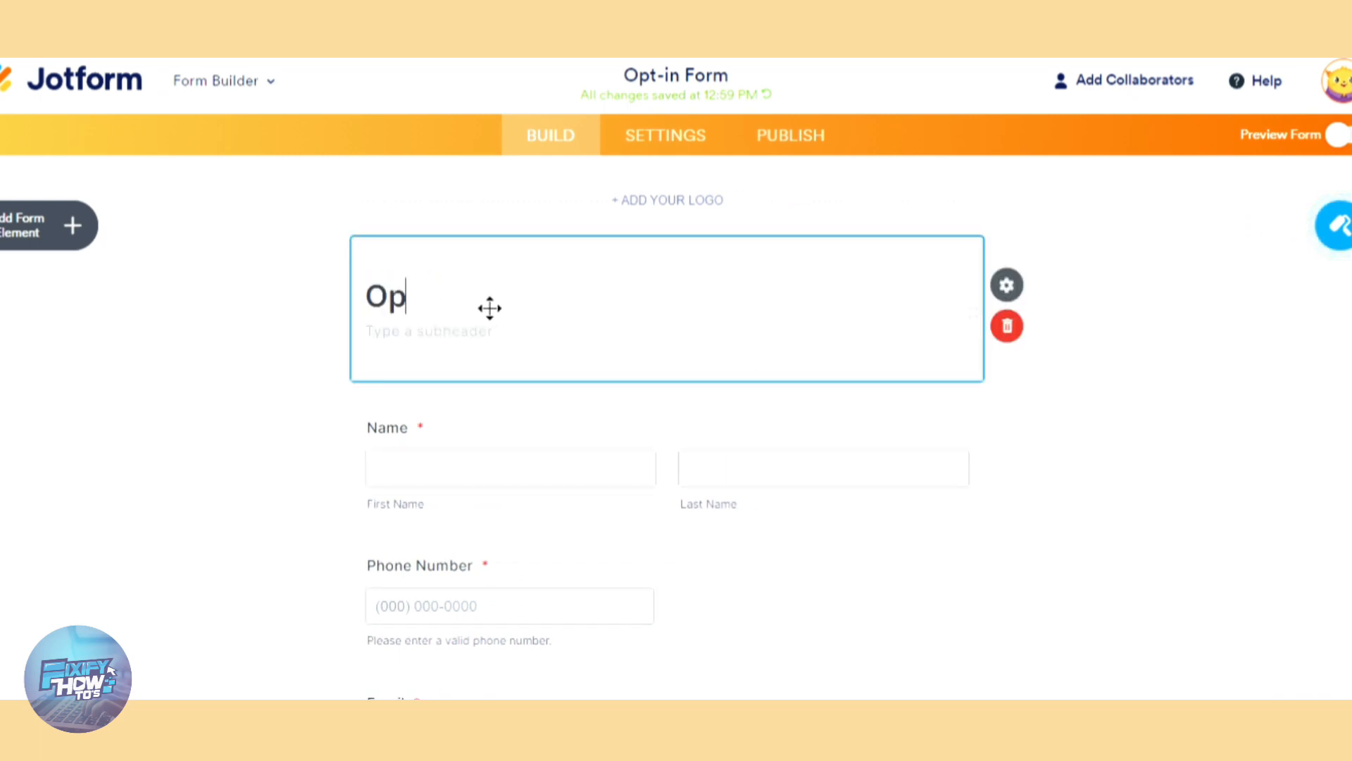
type("t-in Form")
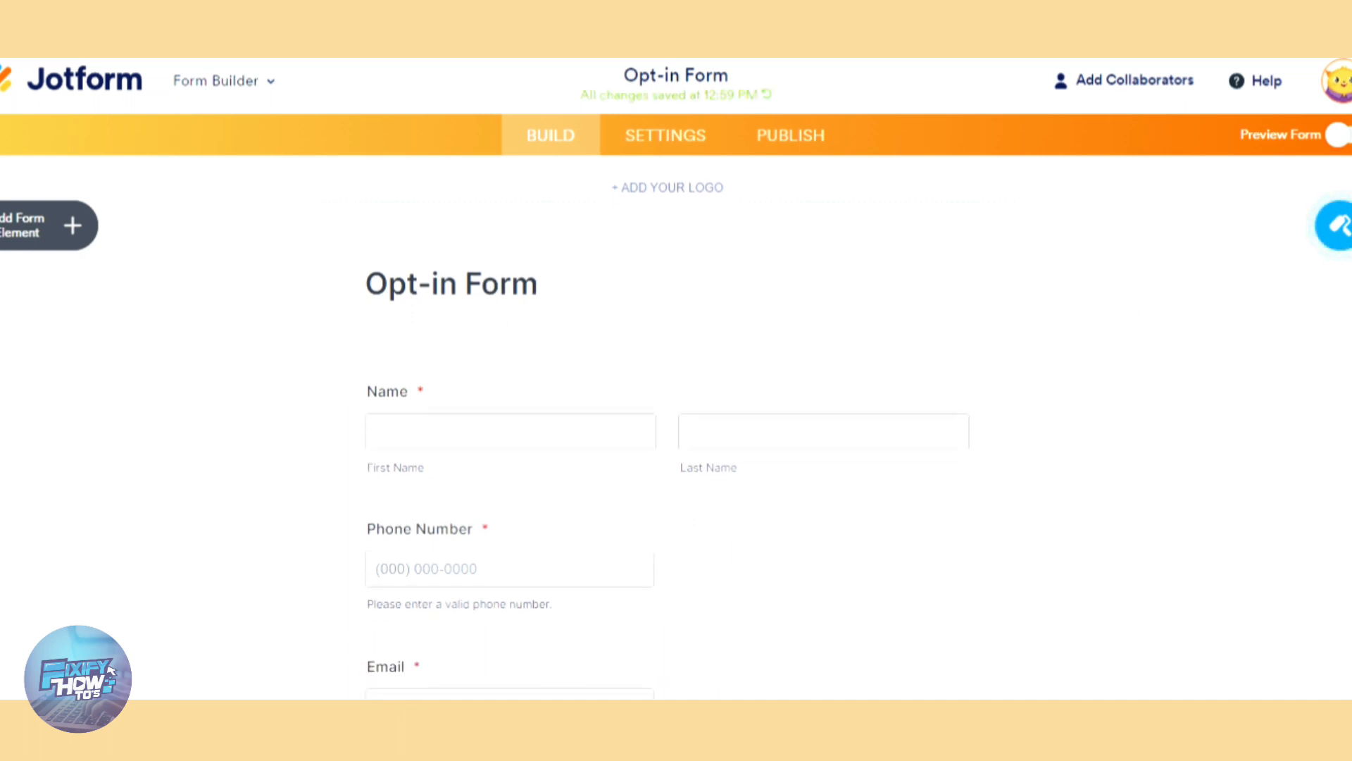
scroll("down", 3)
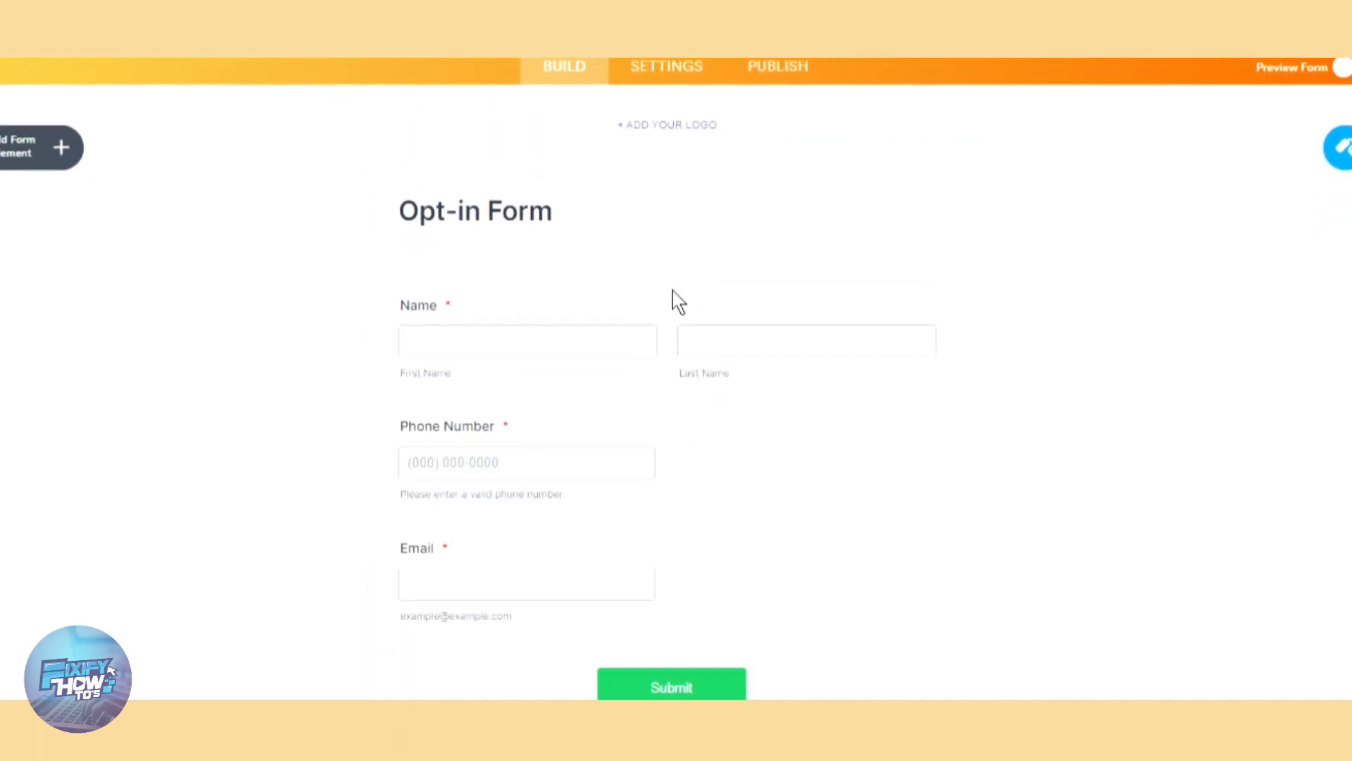
left_click(665, 67)
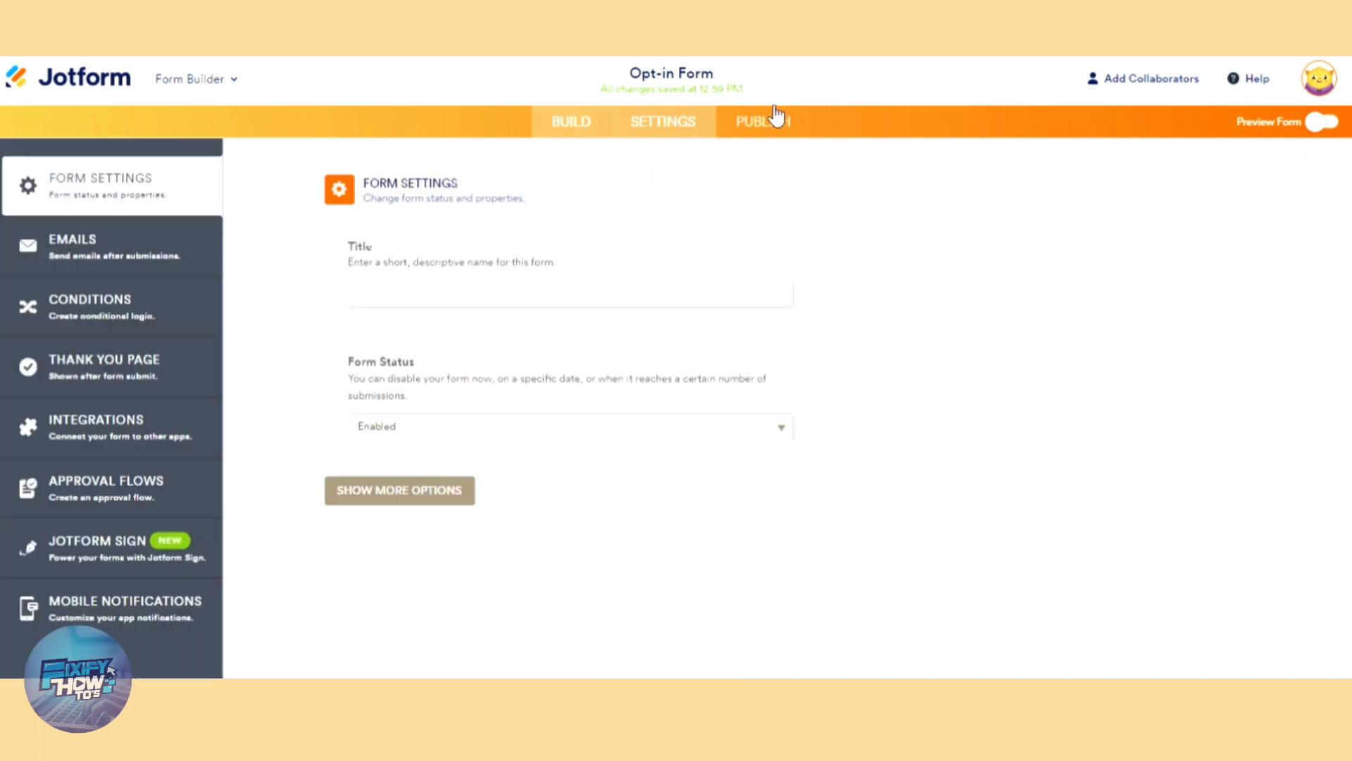
Step: Publish the Opt-in Form to get its public direct share link
left_click(762, 121)
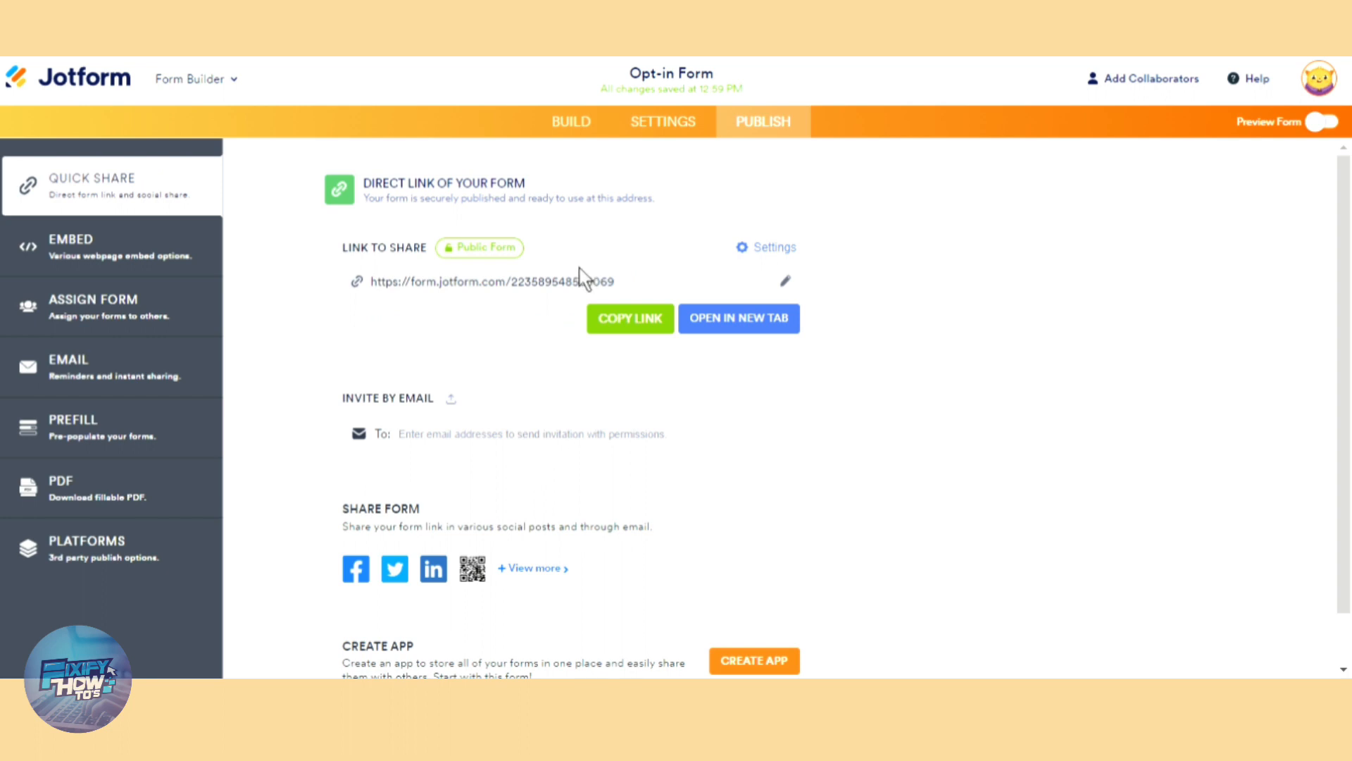
mouse_move(199, 272)
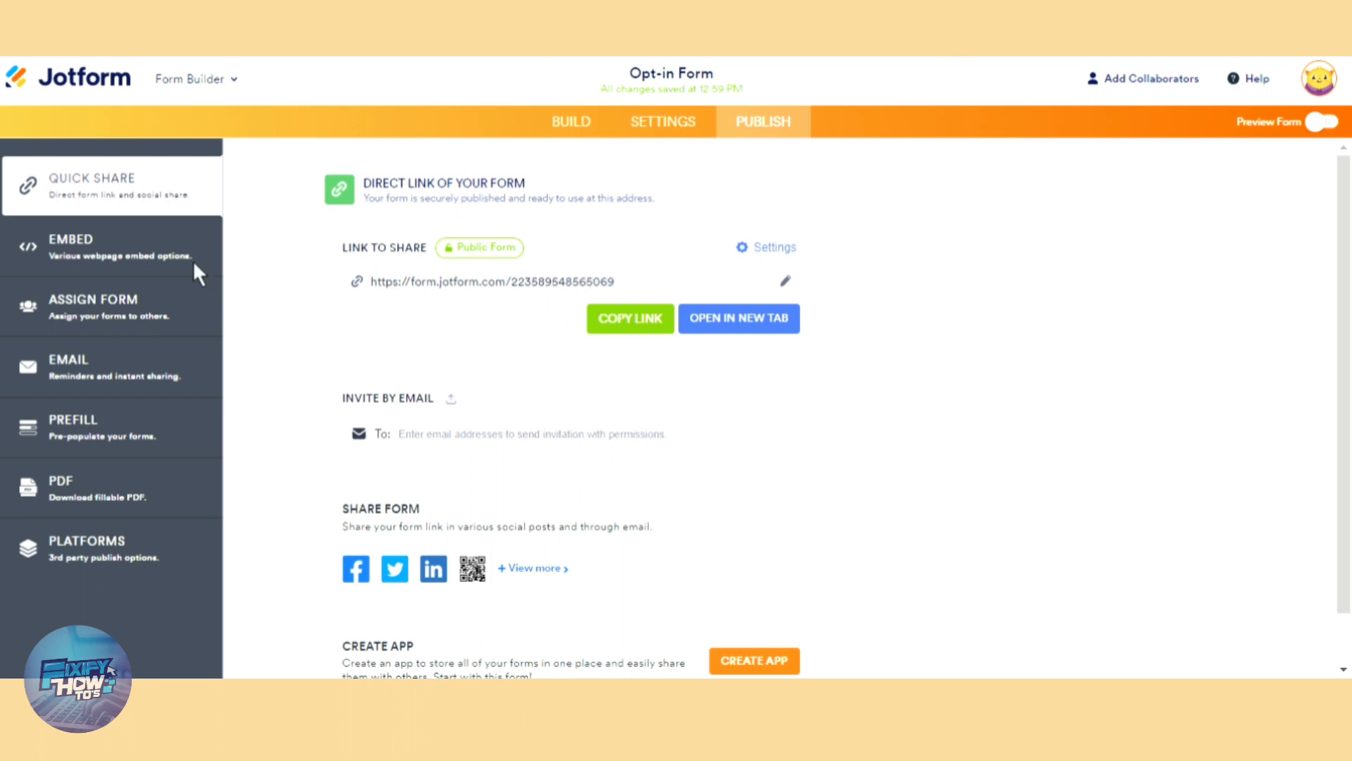
mouse_move(83, 132)
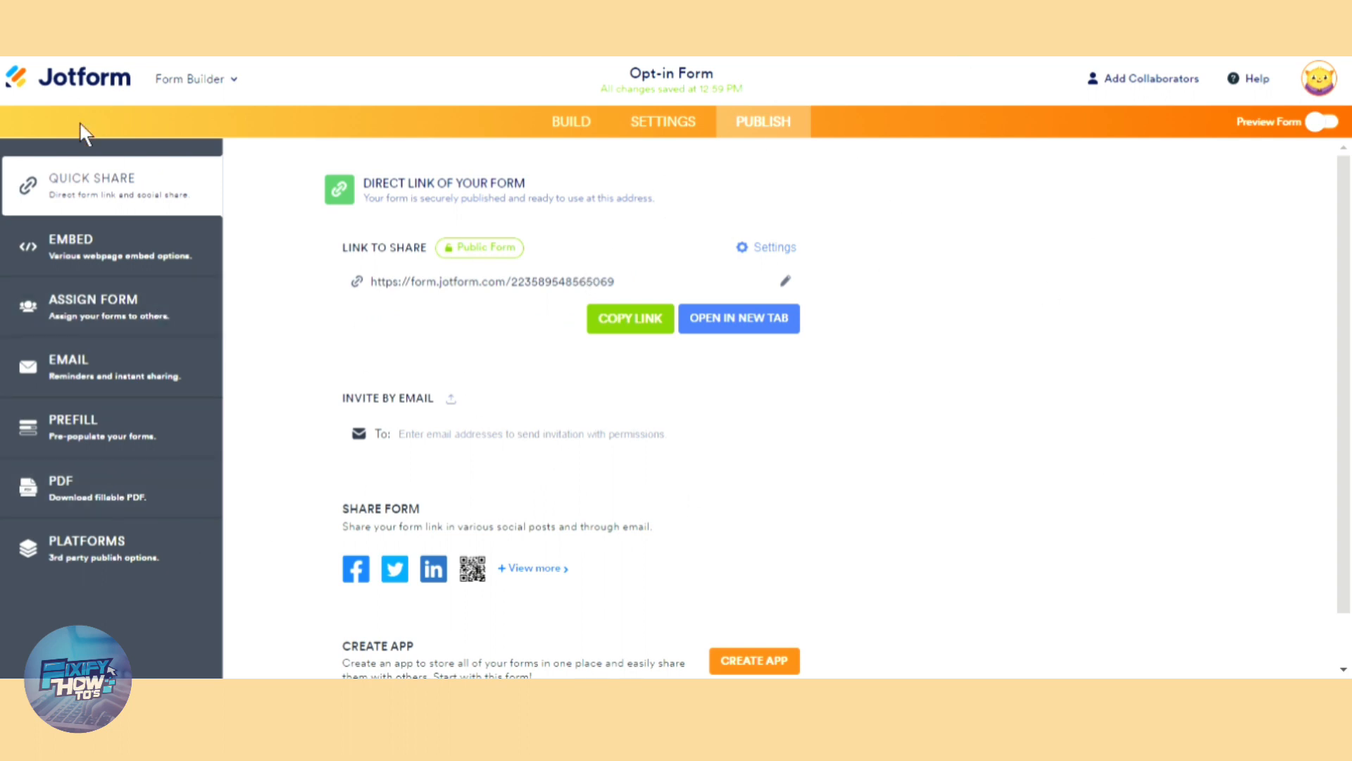
mouse_move(610, 492)
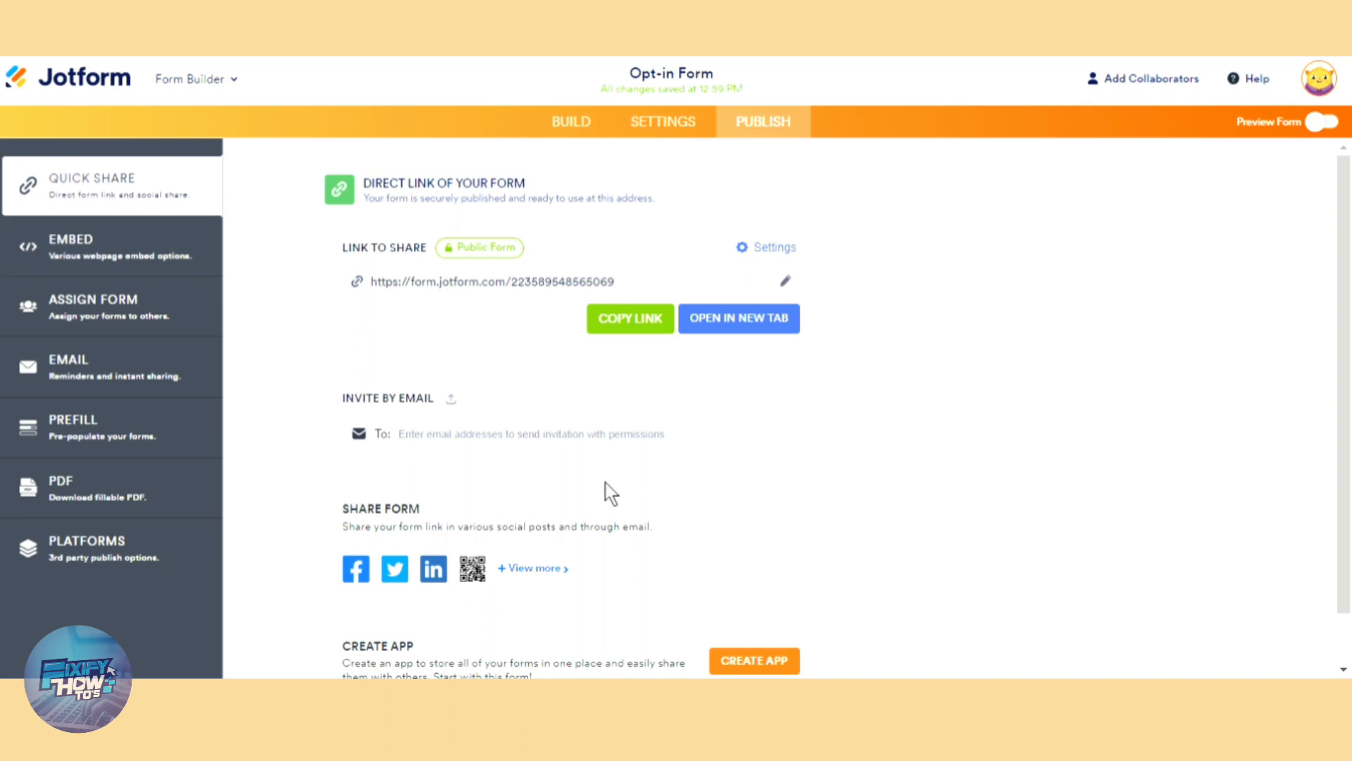